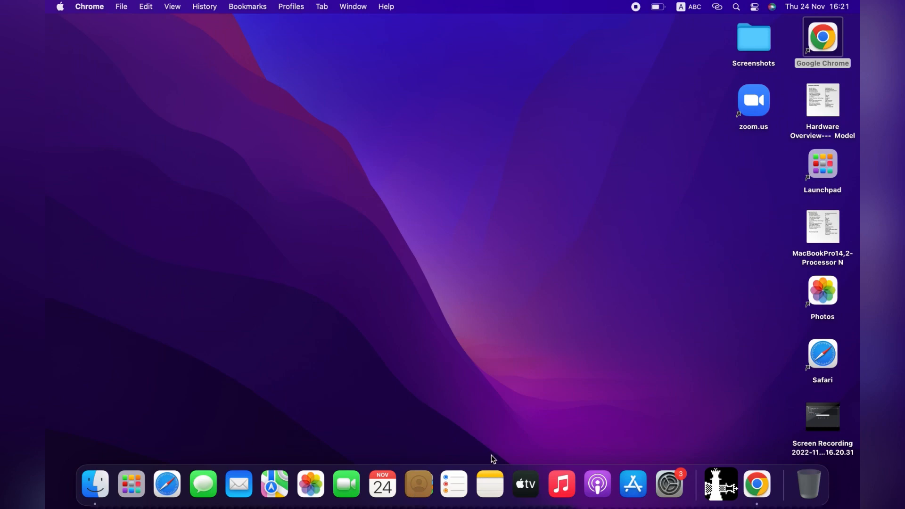
# Launch Google Chrome so the i4.cn Aisi Assistant site loads
pyautogui.doubleClick(822, 37)
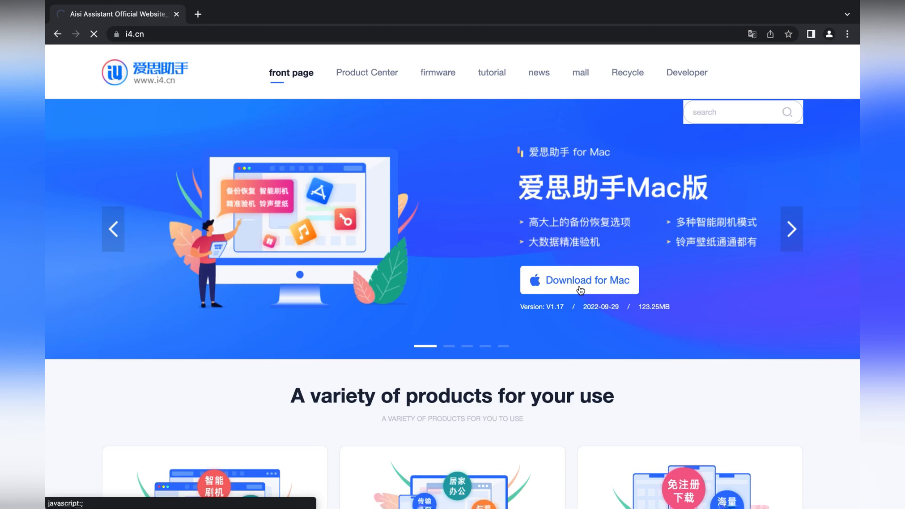
# Download the Mac version of i4Tools (v1.17 .dmg) from the i4.cn banner
pyautogui.click(578, 280)
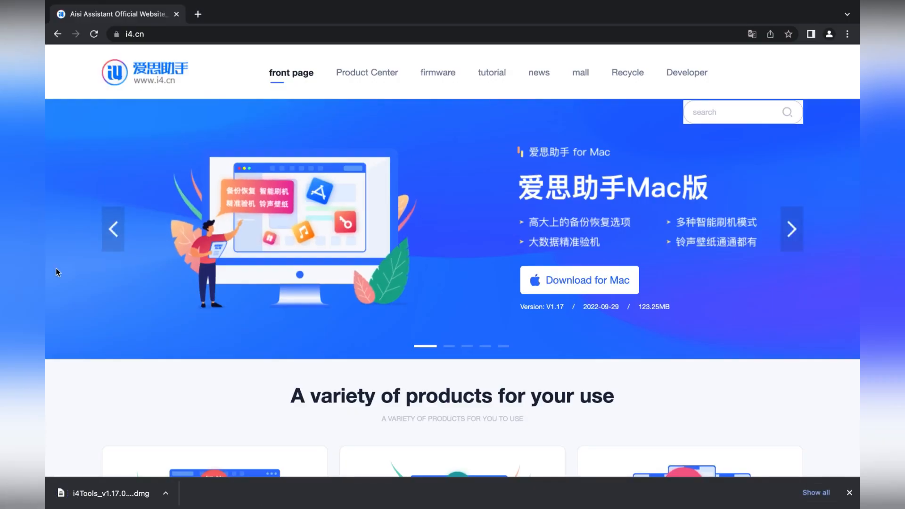
# Install 爱思助手 Mac版 from the downloaded .dmg, authorizing with the account password
pyautogui.click(109, 493)
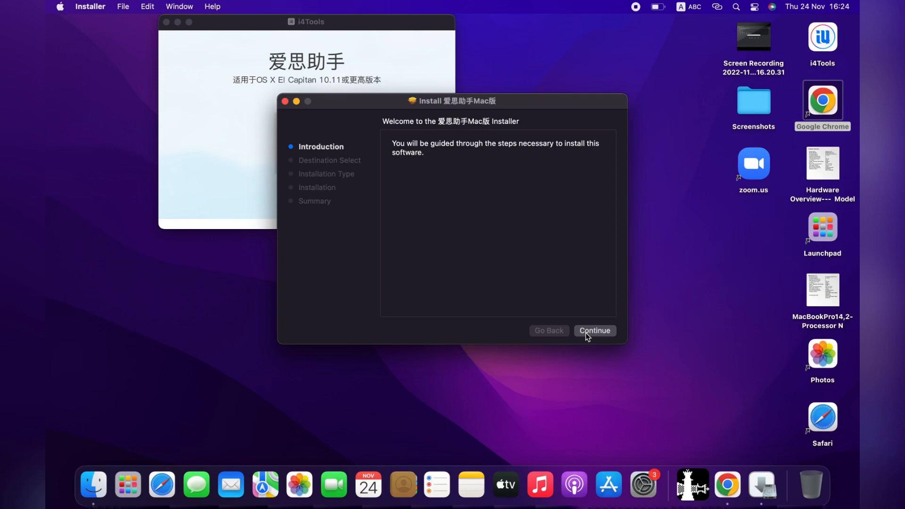
pyautogui.click(594, 330)
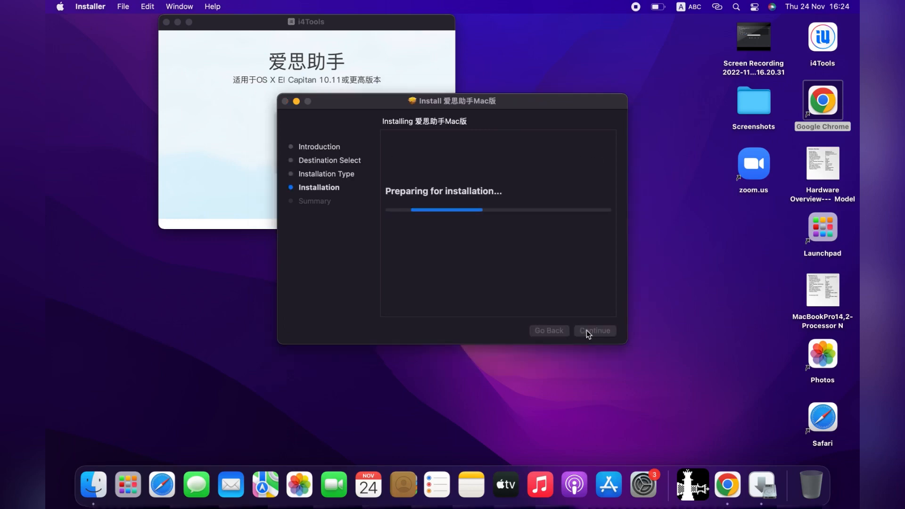
pyautogui.write('••')
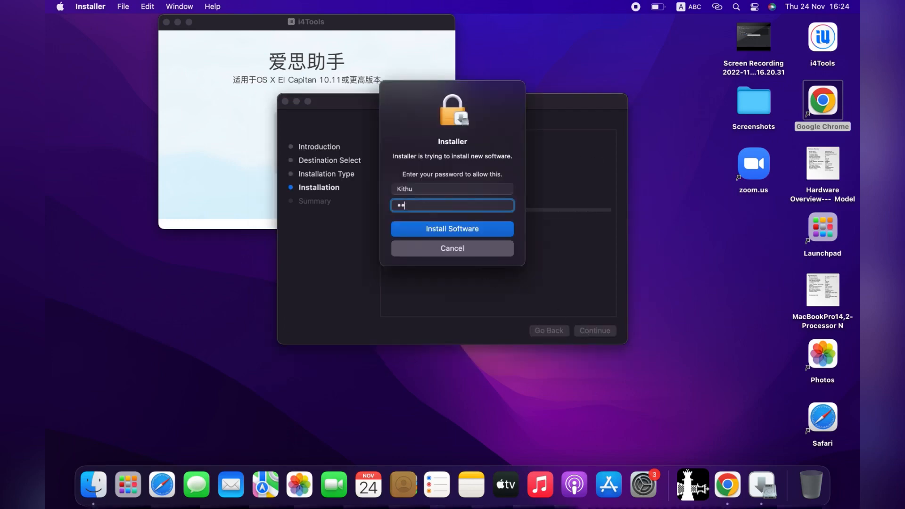
pyautogui.click(452, 228)
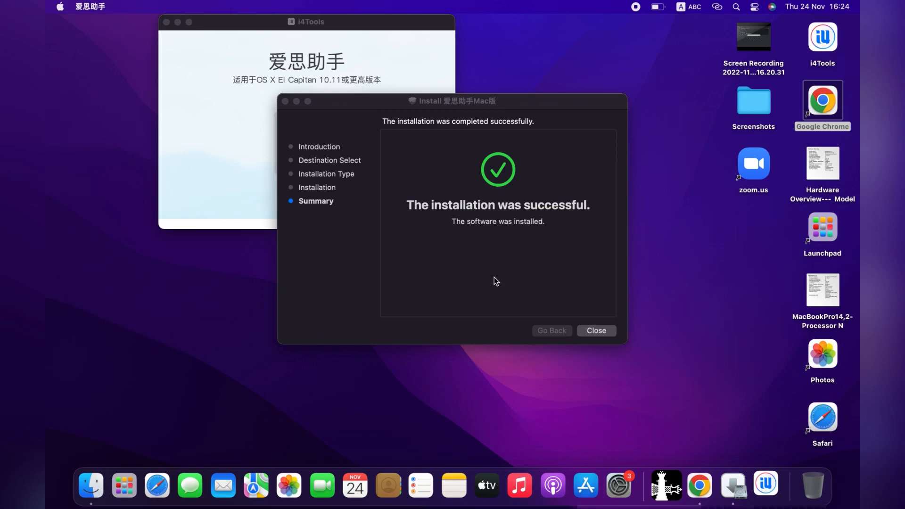
# Close the installer and dismiss the untrusted enterprise developer guide in i4Tools
pyautogui.click(596, 330)
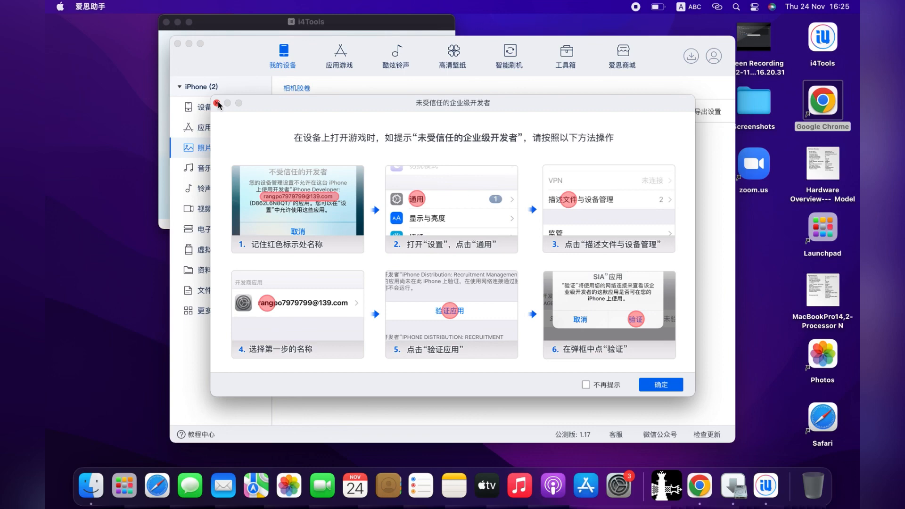
pyautogui.click(218, 104)
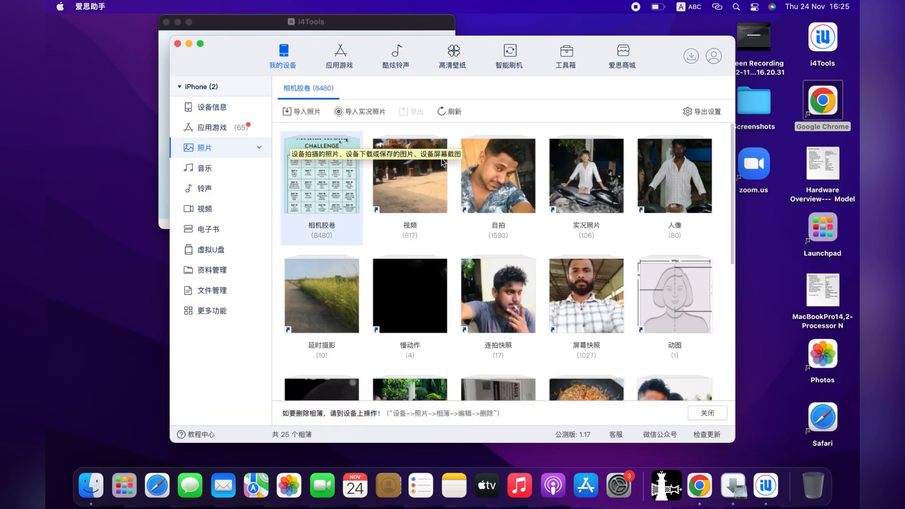
# Browse the iPhone's music and photos, start a photo file import and cancel it
pyautogui.click(205, 168)
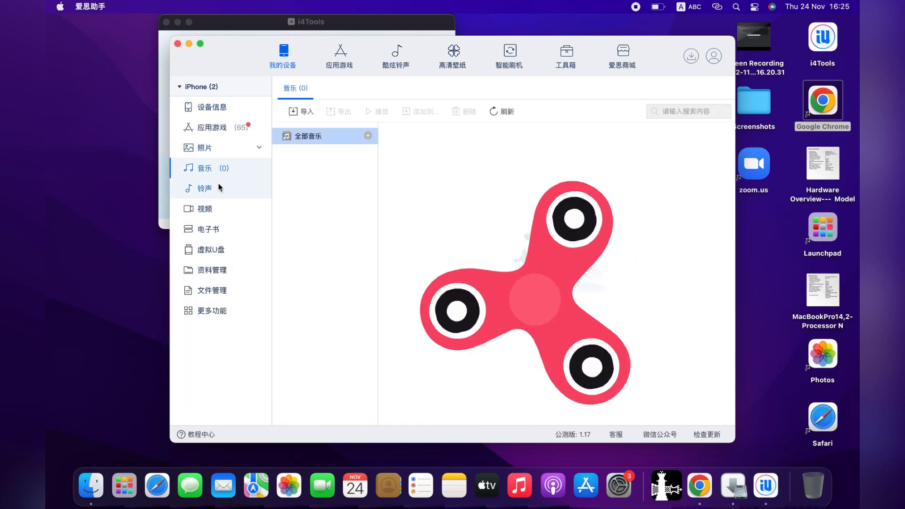
pyautogui.click(205, 148)
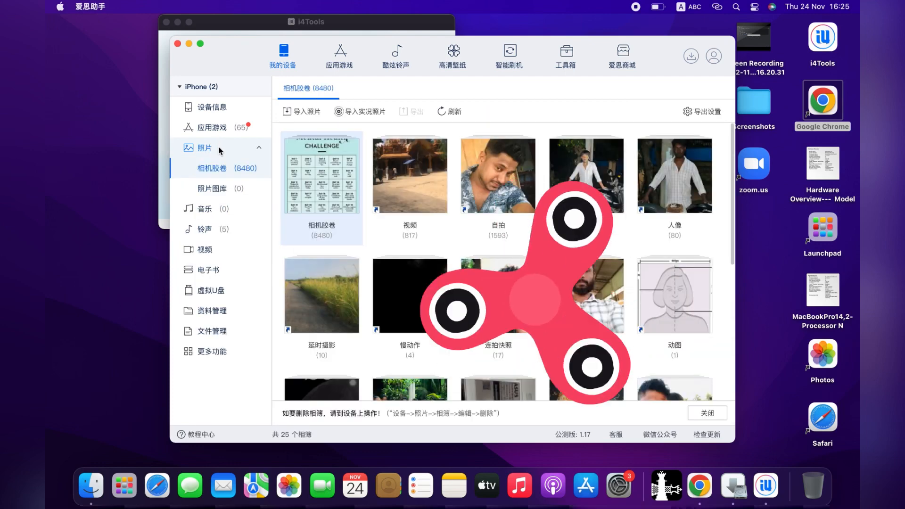
pyautogui.click(302, 111)
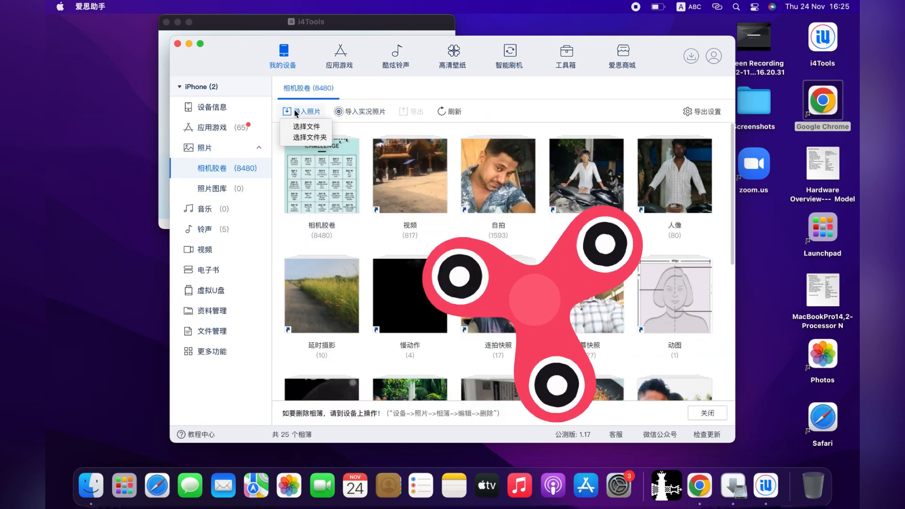
pyautogui.moveTo(305, 126)
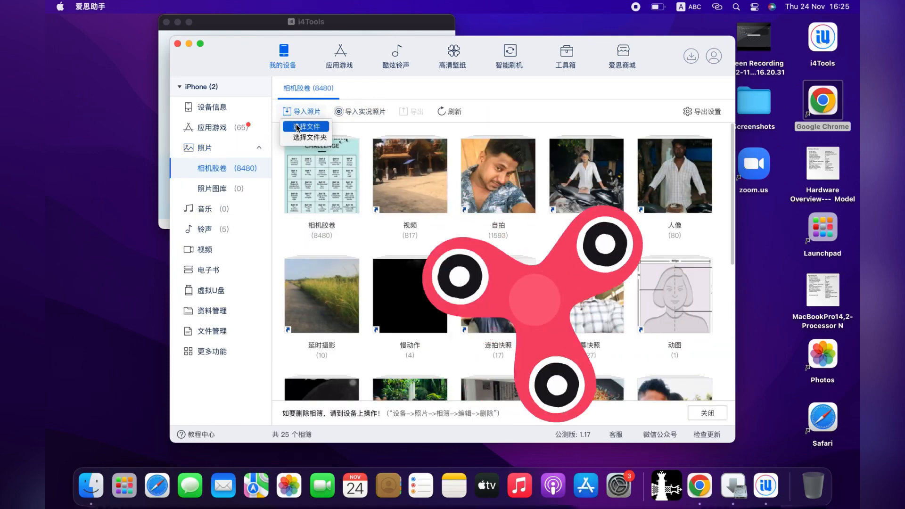
pyautogui.click(304, 125)
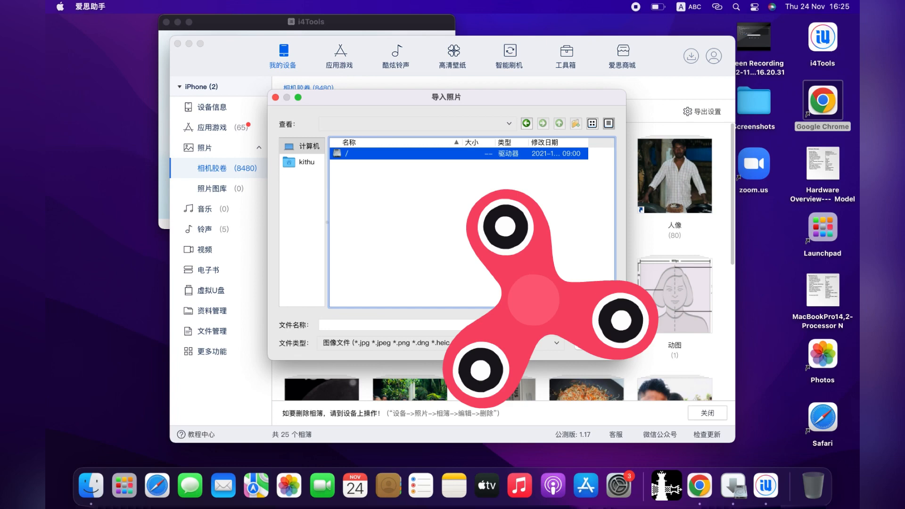
pyautogui.click(276, 97)
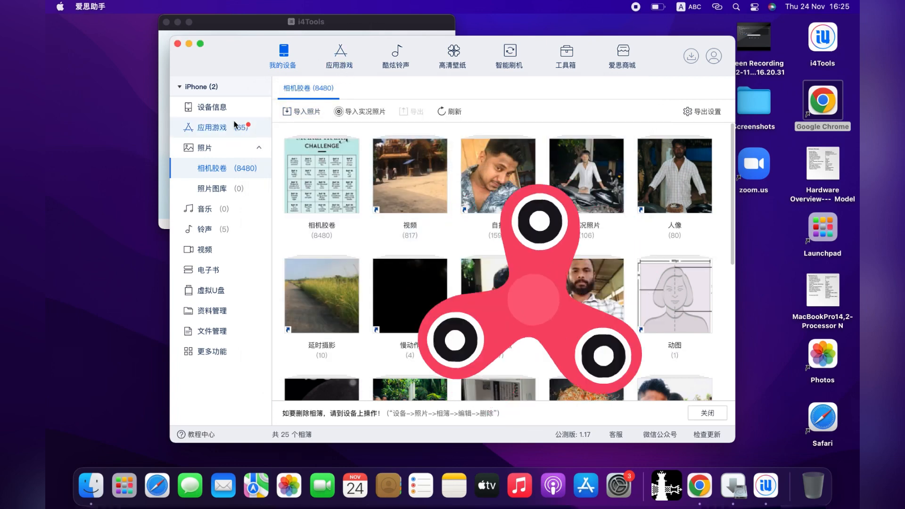
# View the iPhone 8's device information: iOS 16.1, 256GB, 64% battery
pyautogui.click(212, 107)
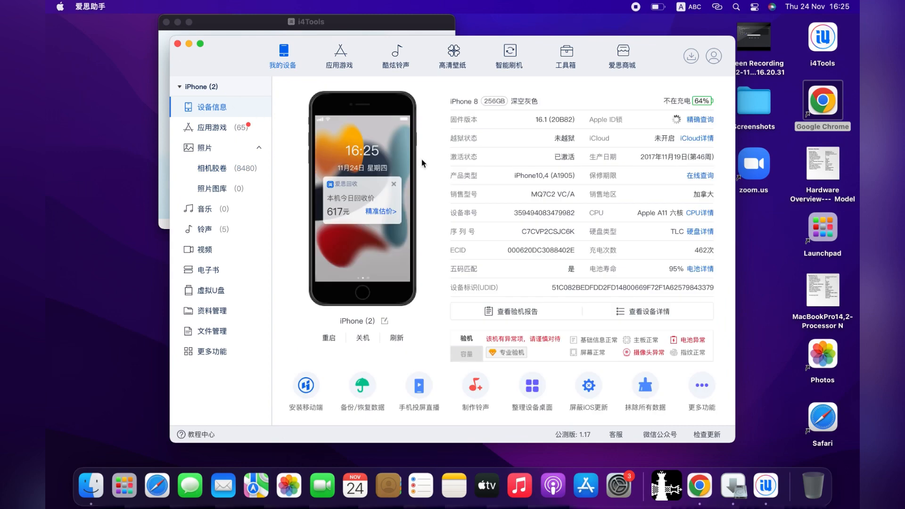